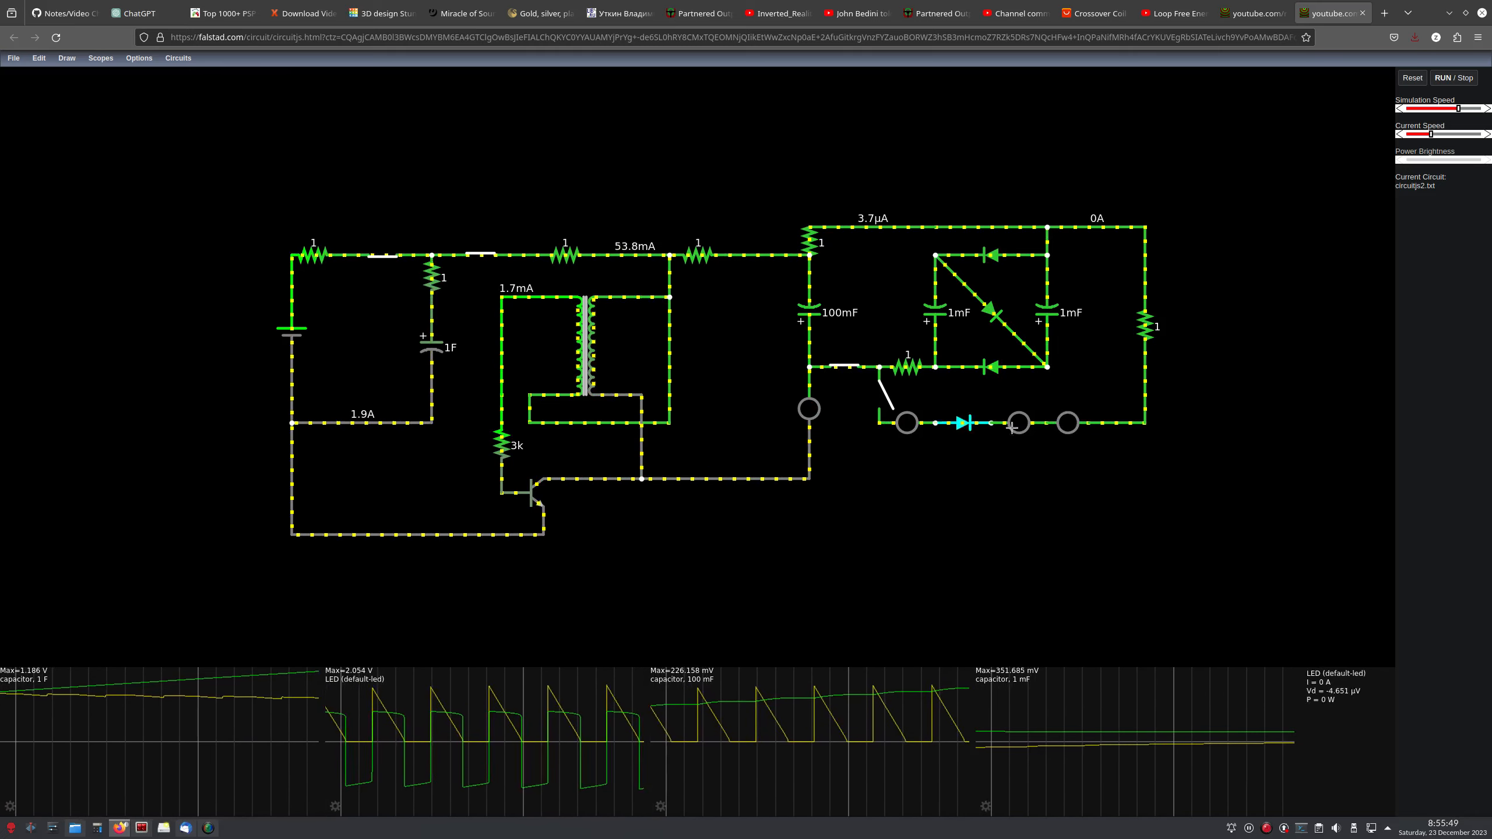
Run the joule thief from the battery so the 1 F capacitor charges toward 3.3 V.
left_click(992, 311)
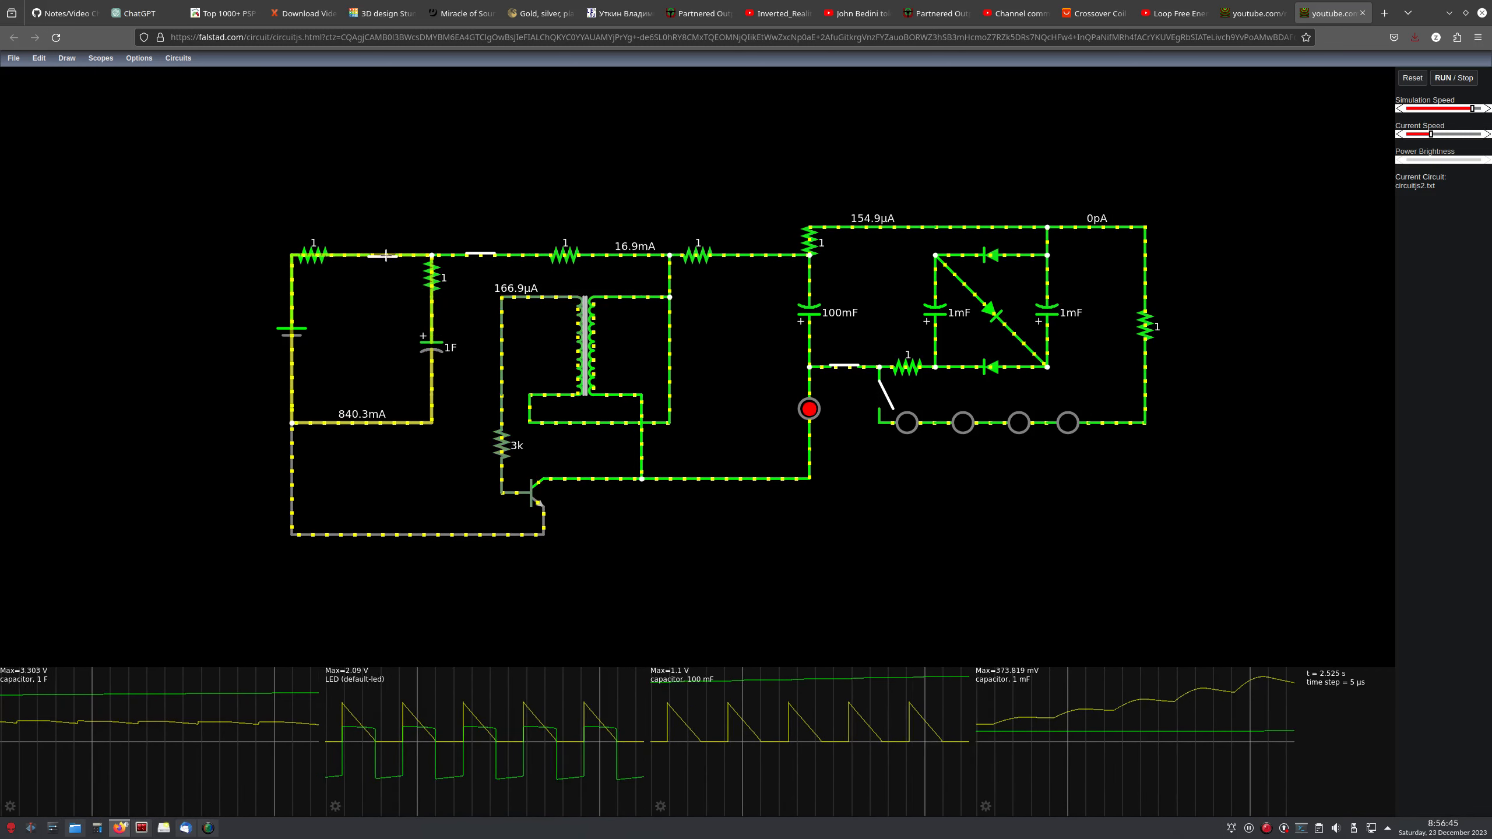
Open the battery switch, briefly close the dump switch, then leave it open again.
left_click(381, 256)
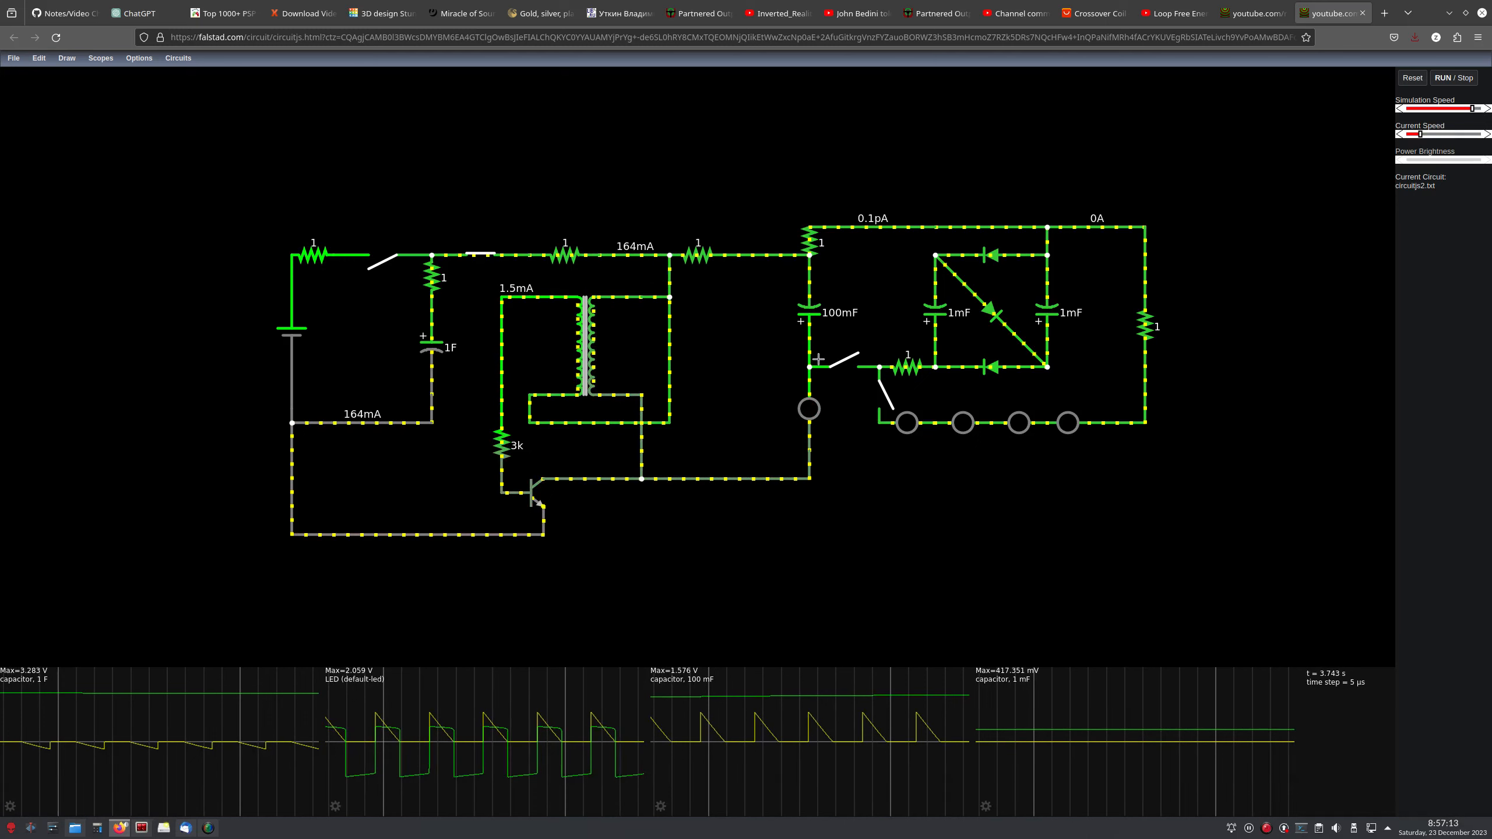
left_click(842, 360)
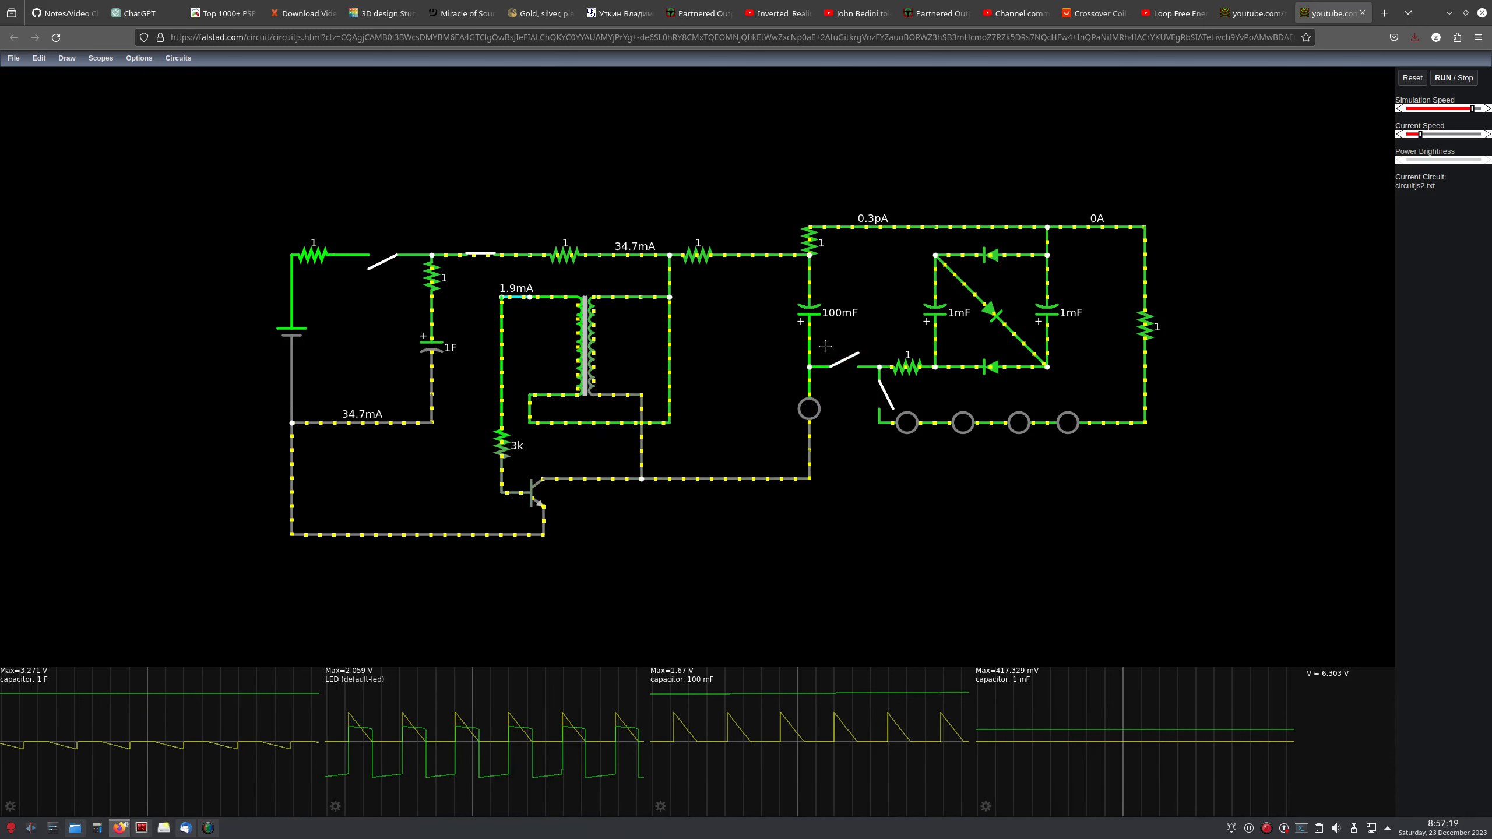
left_click(807, 313)
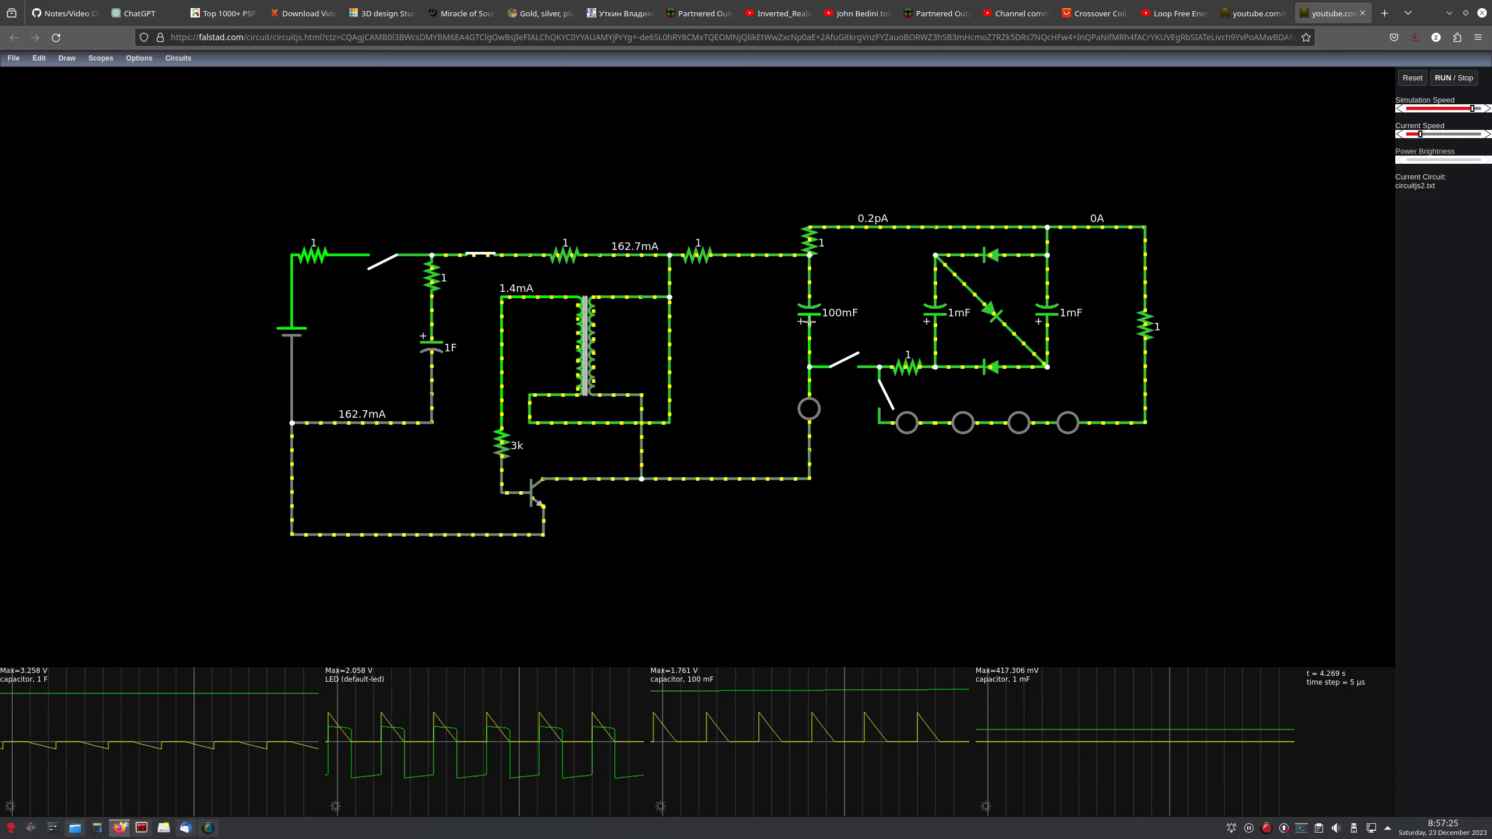
Set the 100 mF storage capacitor's capacitance to 1m in Edit Component.
double_click(807, 314)
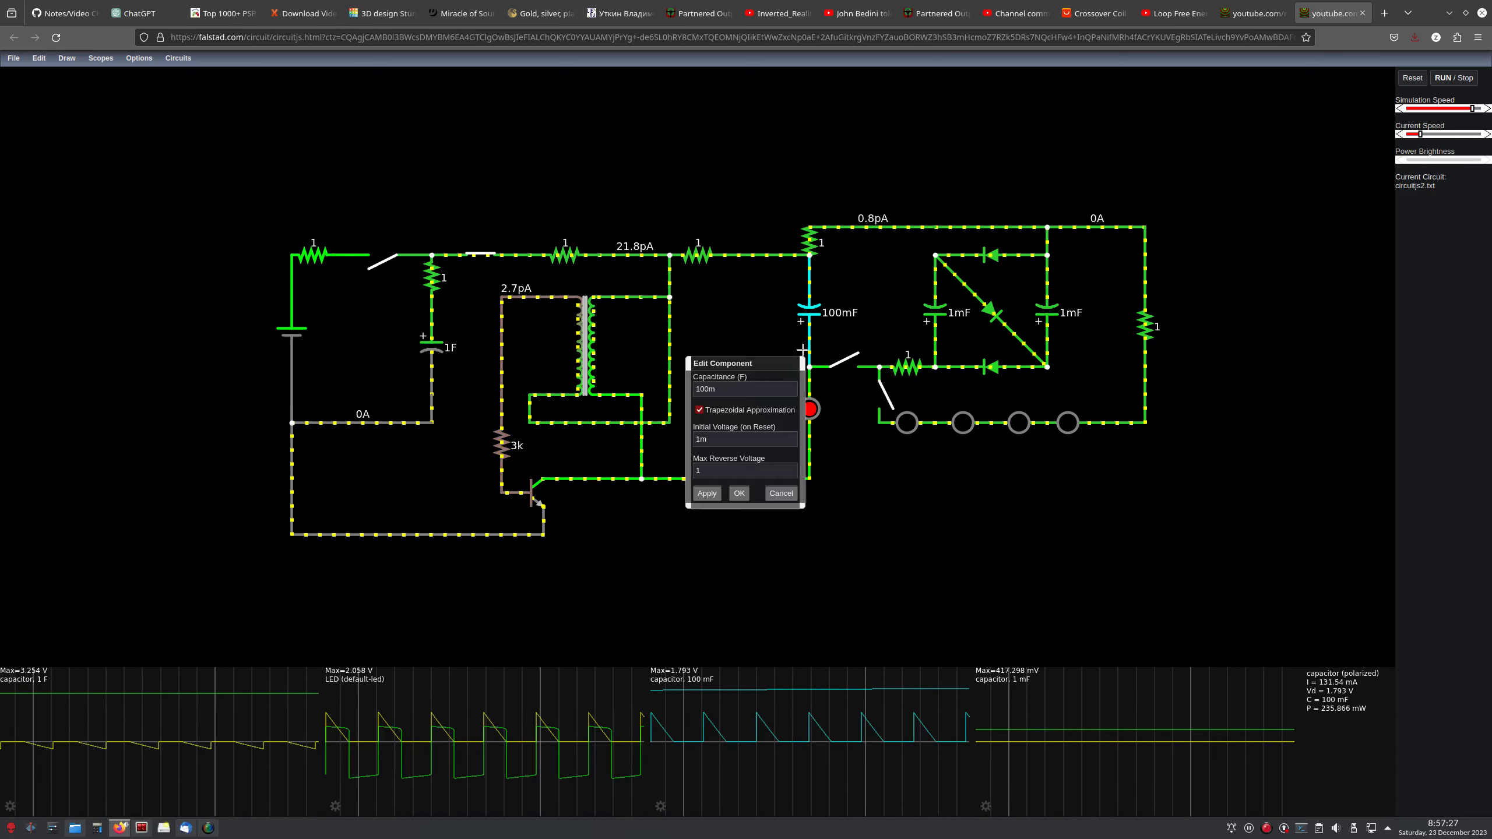
left_click(744, 389)
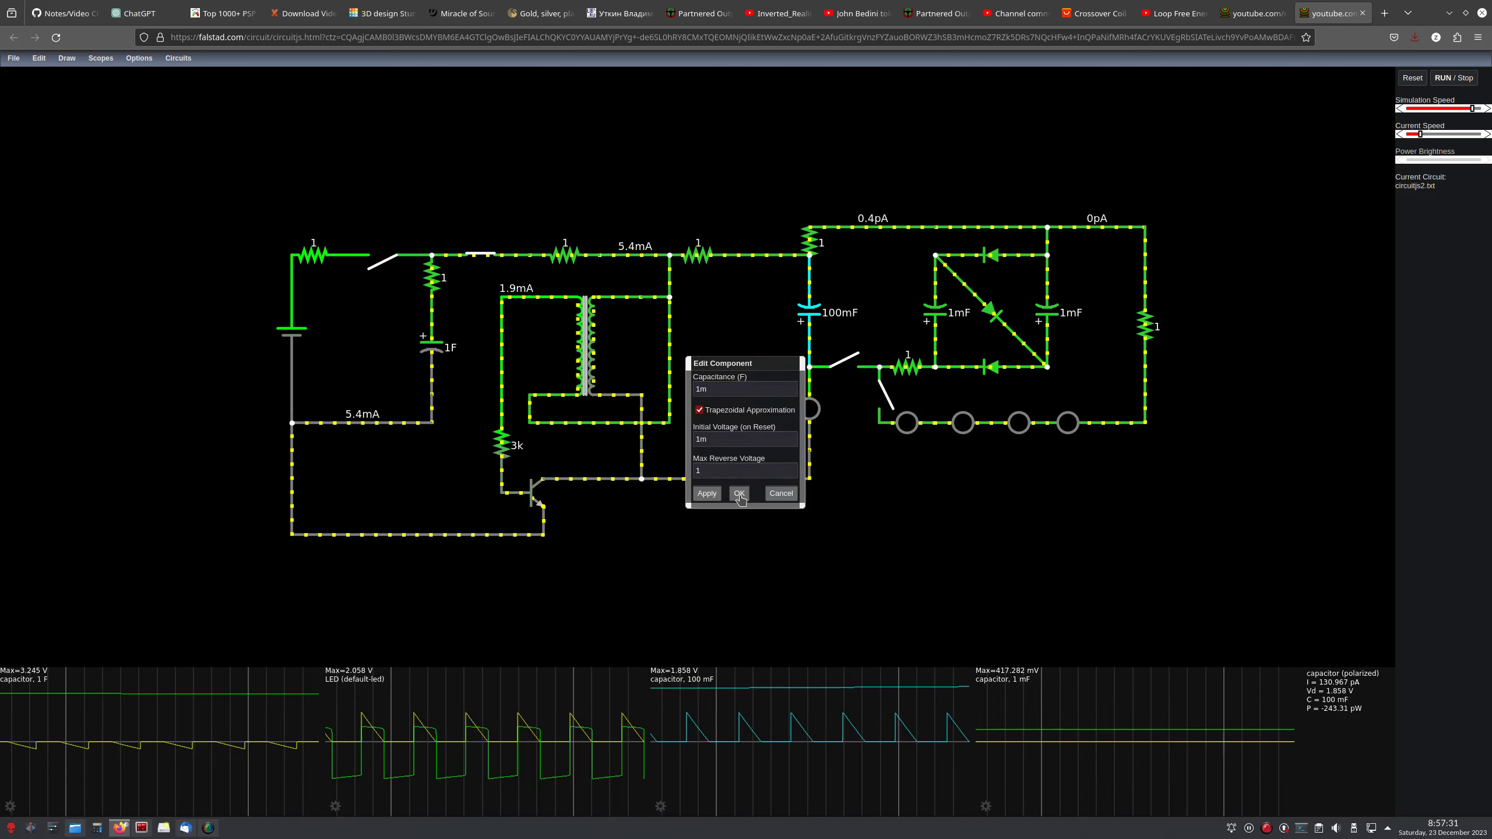
left_click(737, 494)
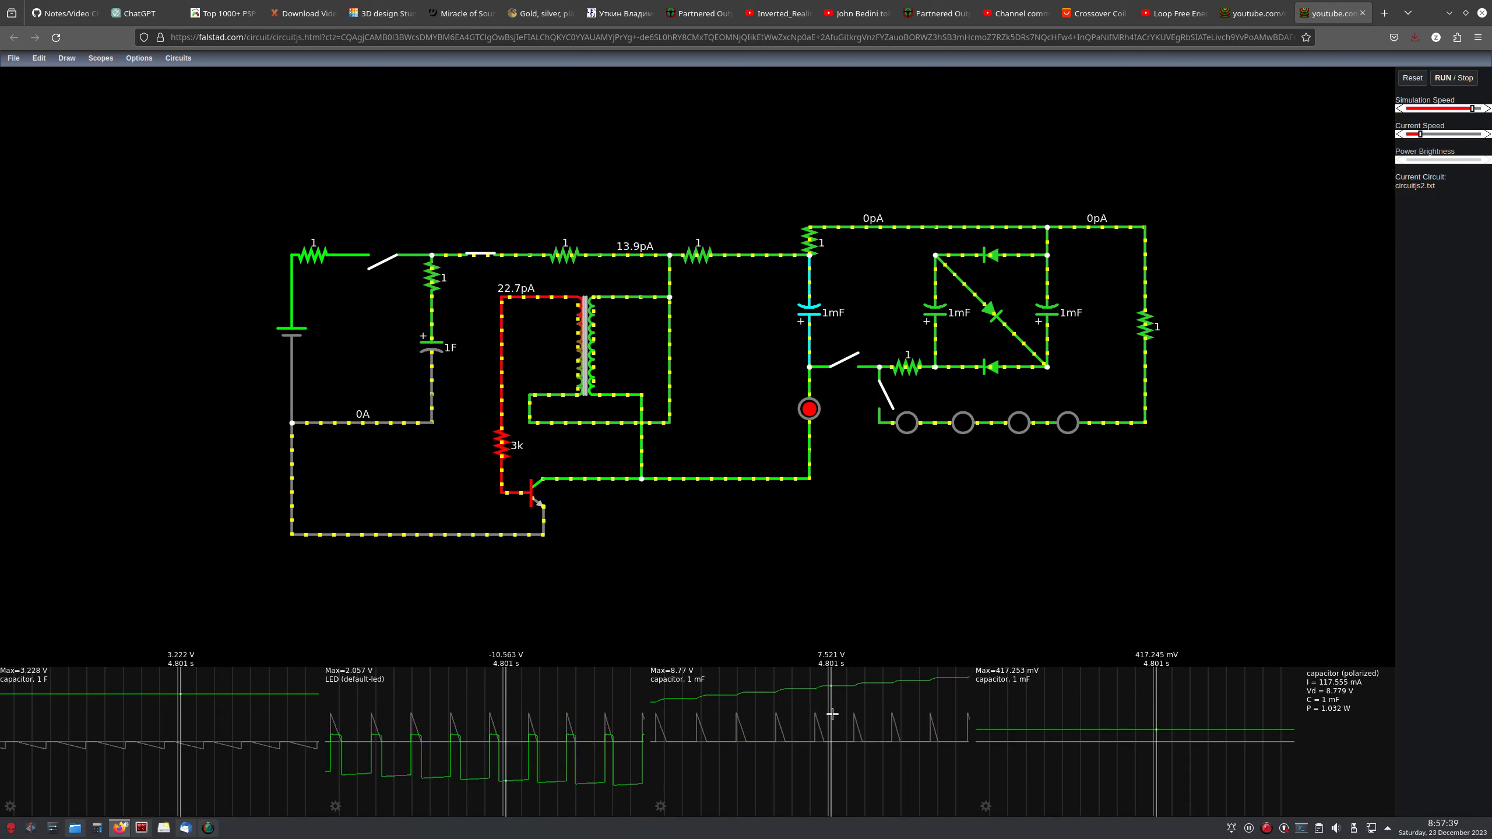
Dump the charged 1 mF capacitor into the fractal network and connect the LED load.
left_click(841, 361)
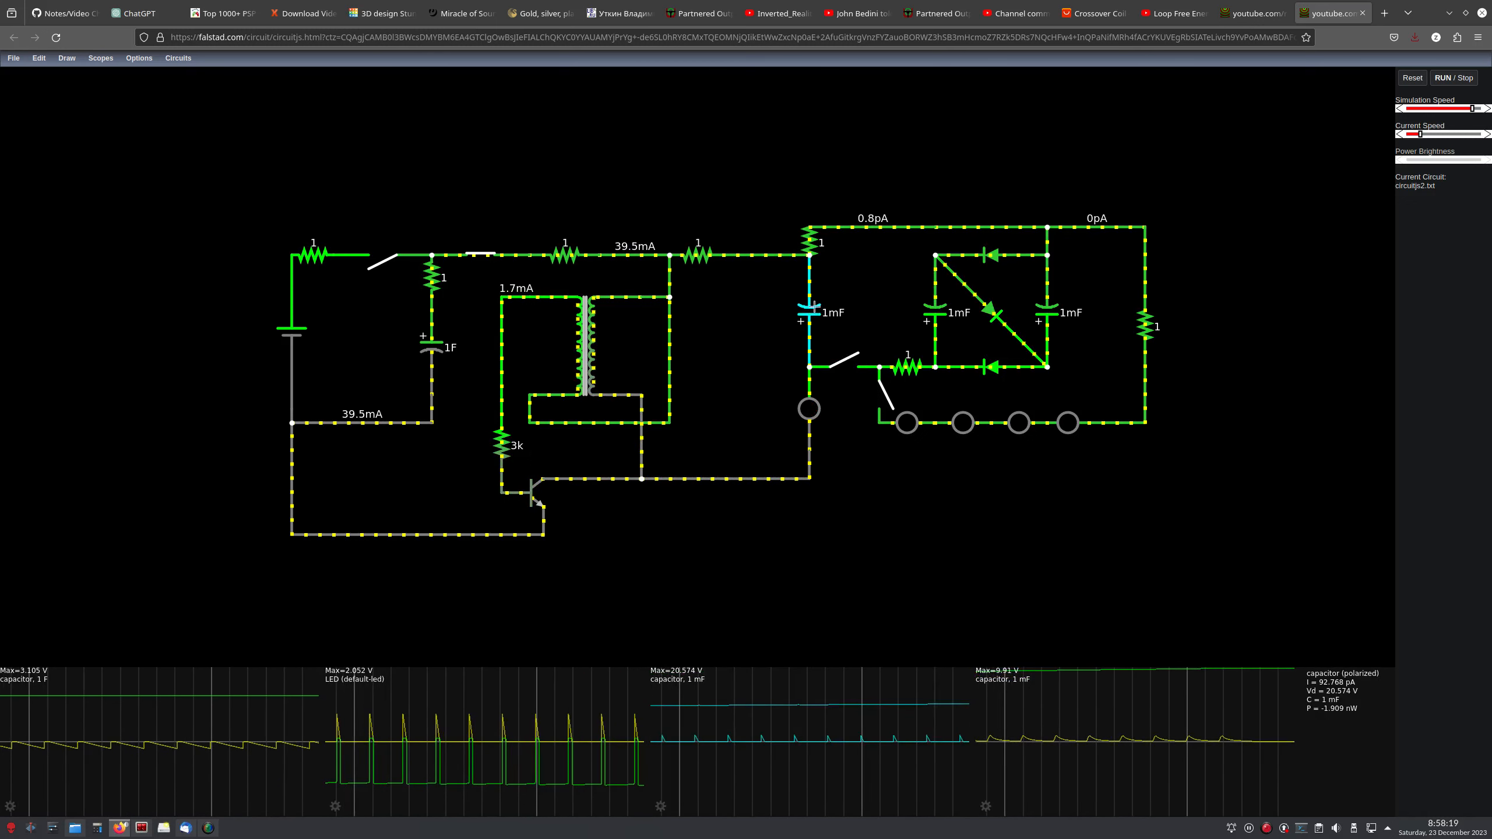
left_click(885, 390)
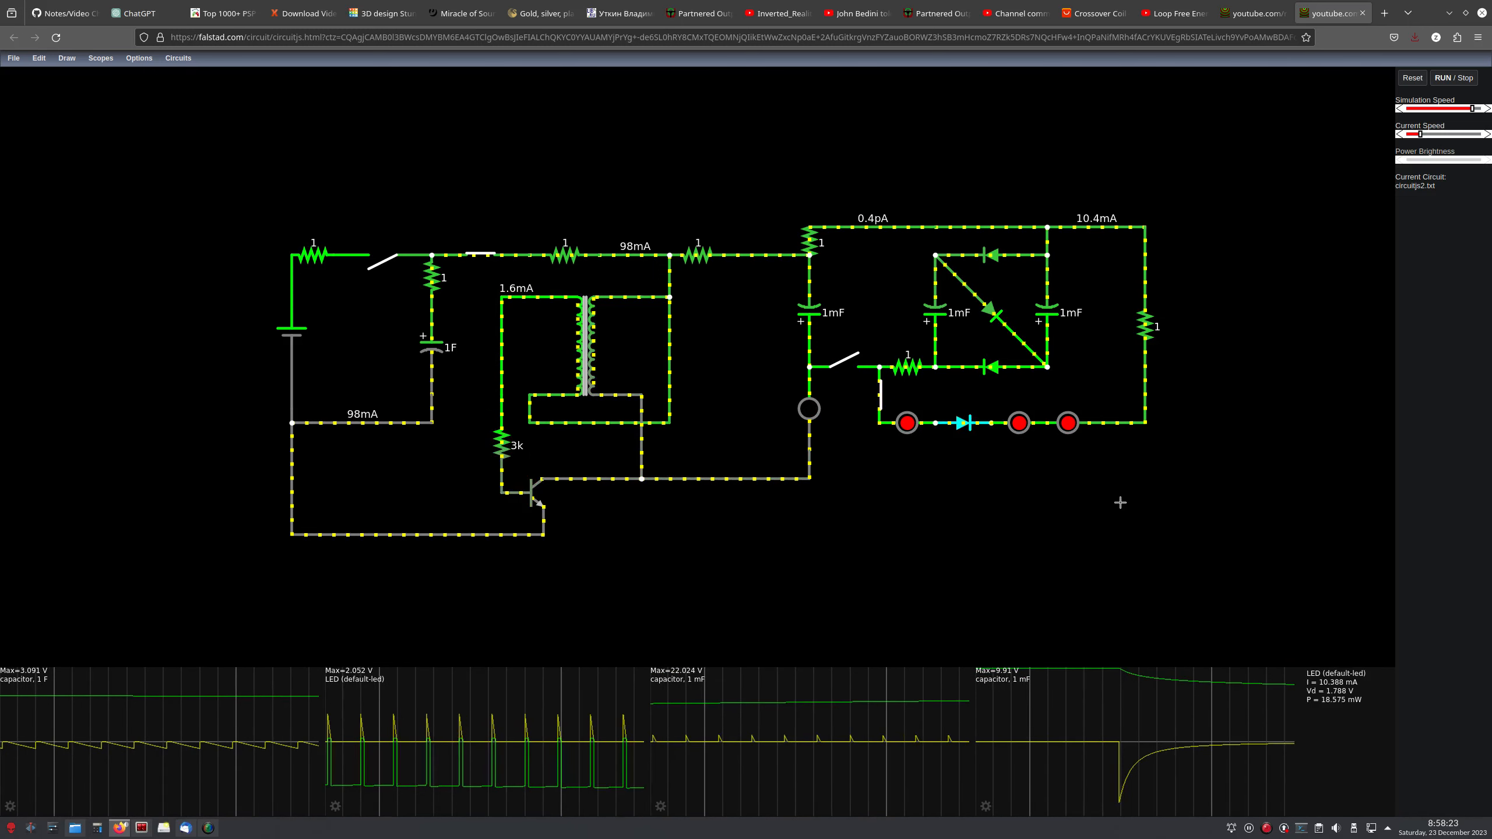
mouse_move(1329, 536)
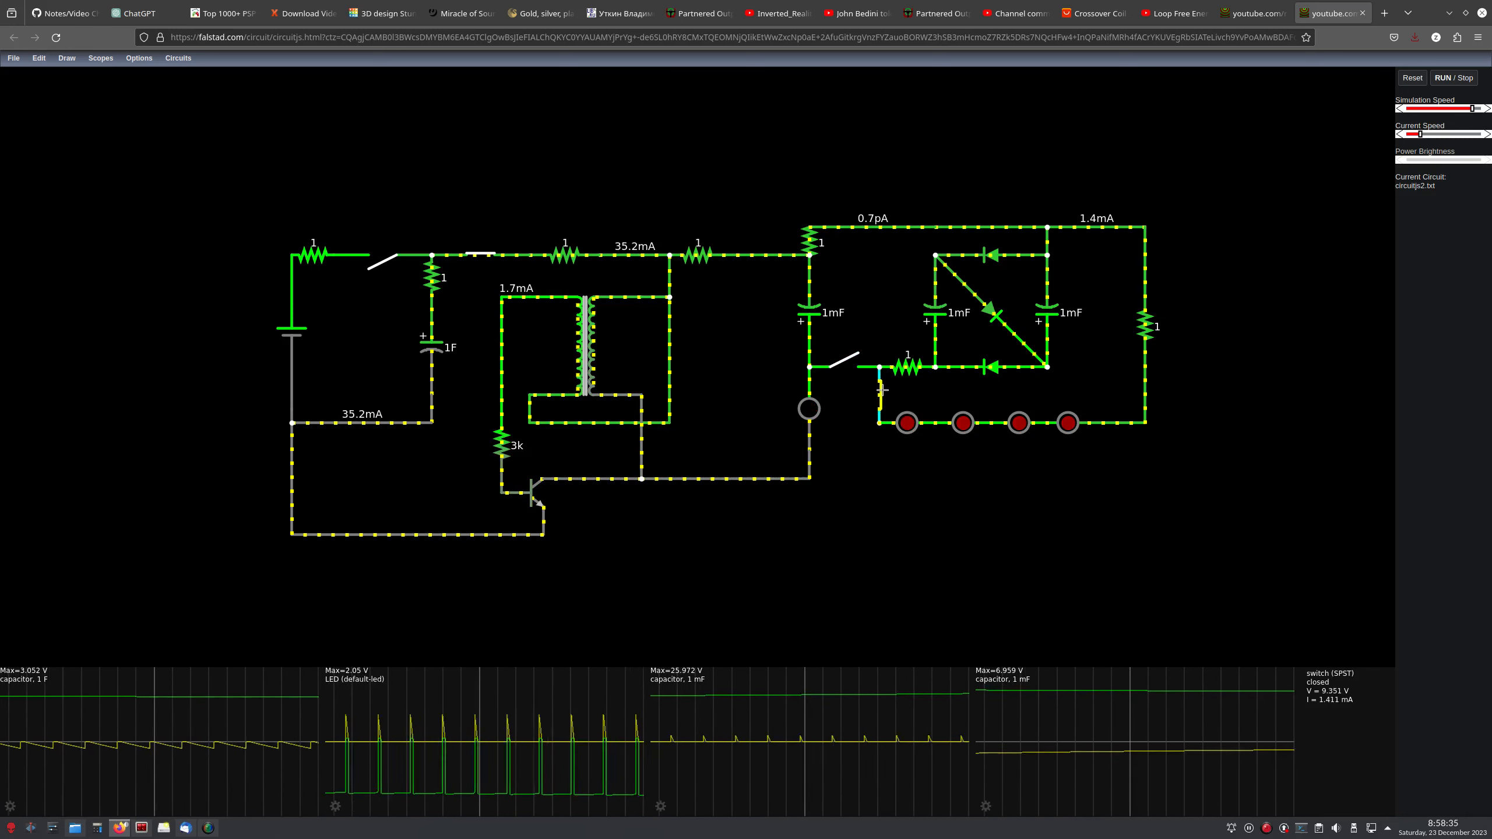
Disconnect the LED load from the fractal network and close the dump switch to recharge it.
left_click(857, 362)
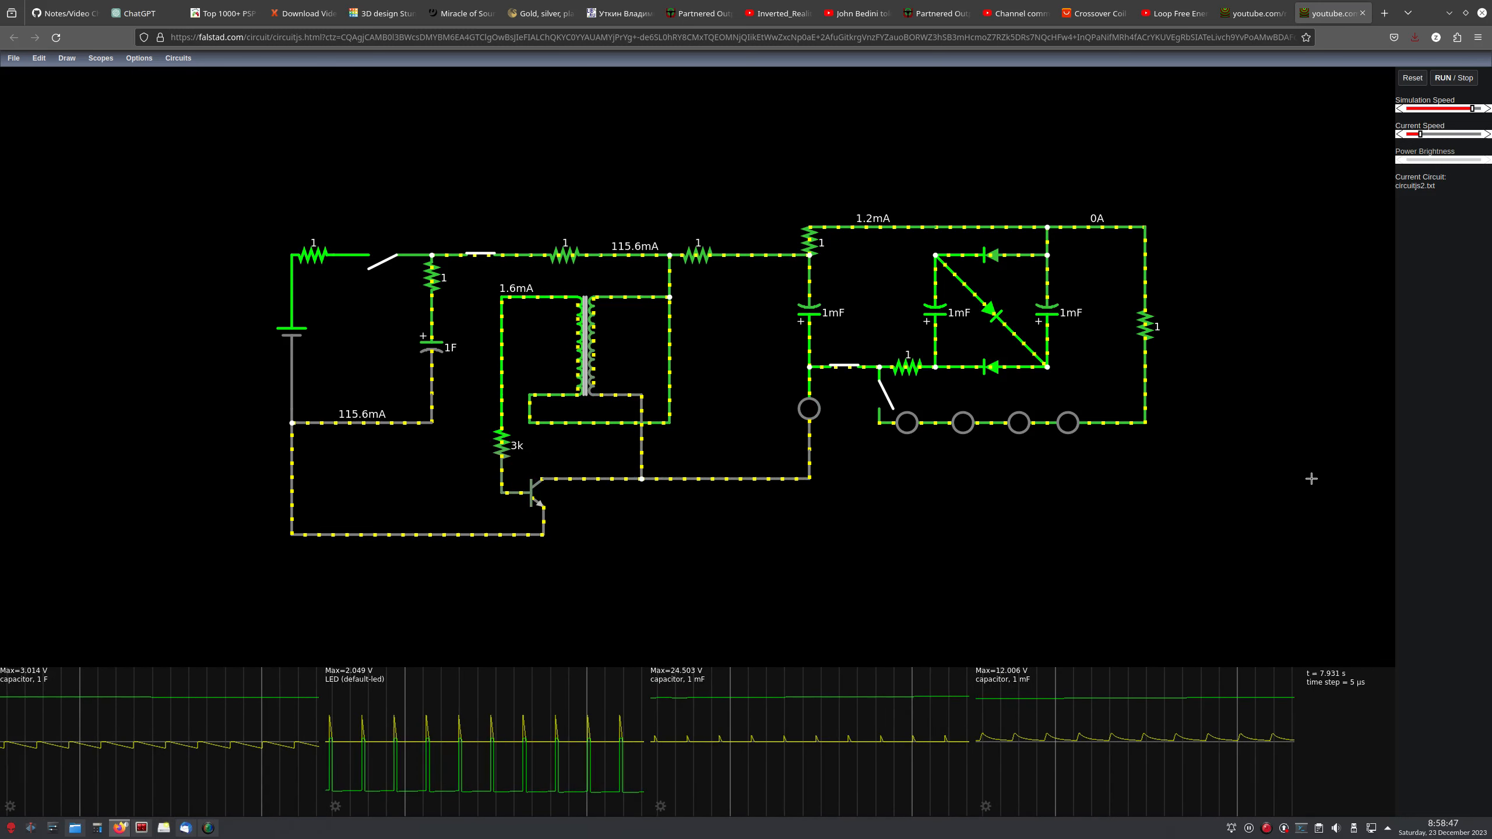
mouse_move(951, 518)
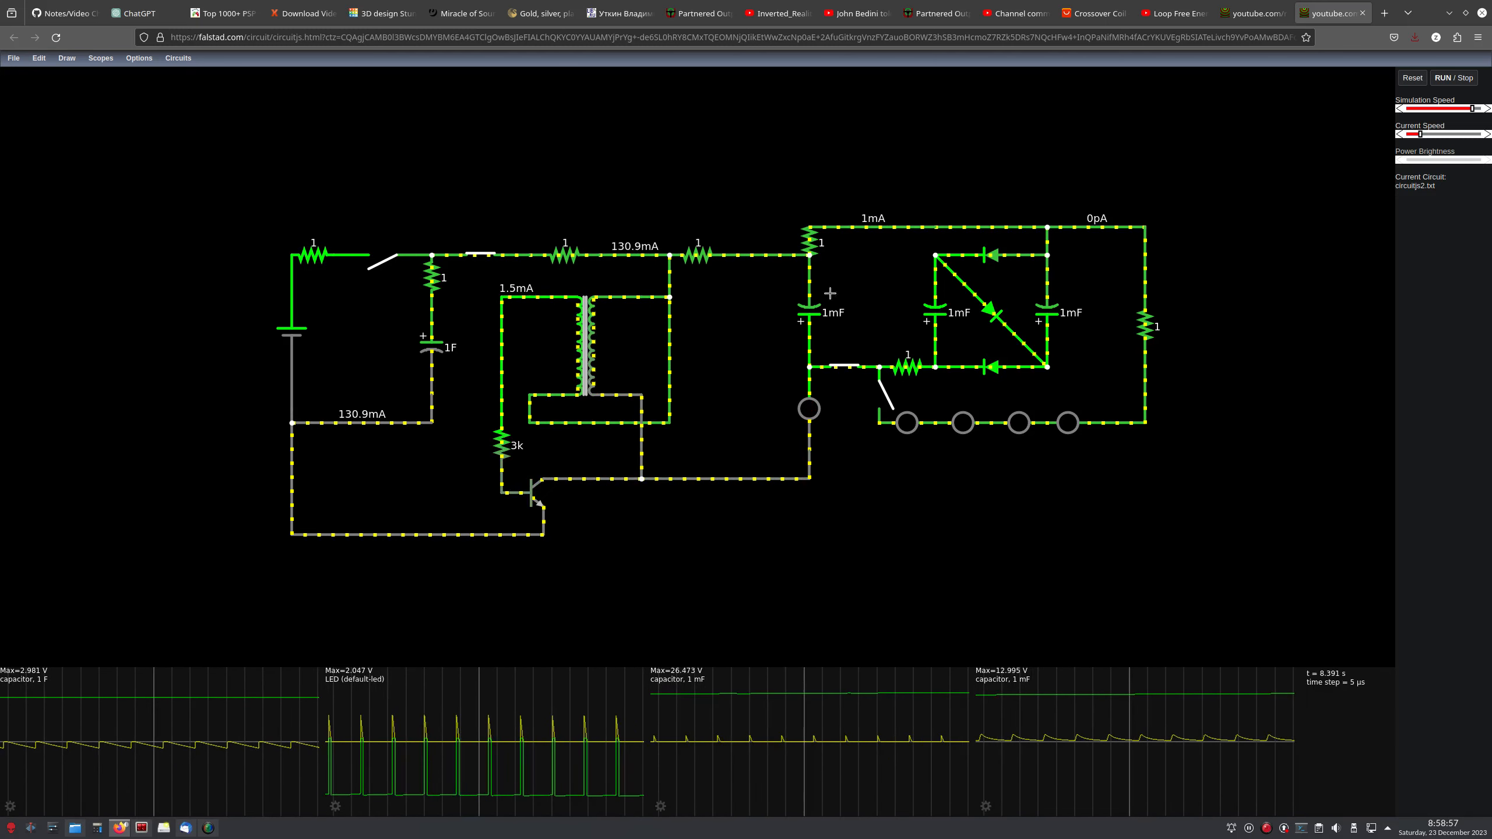
left_click(954, 312)
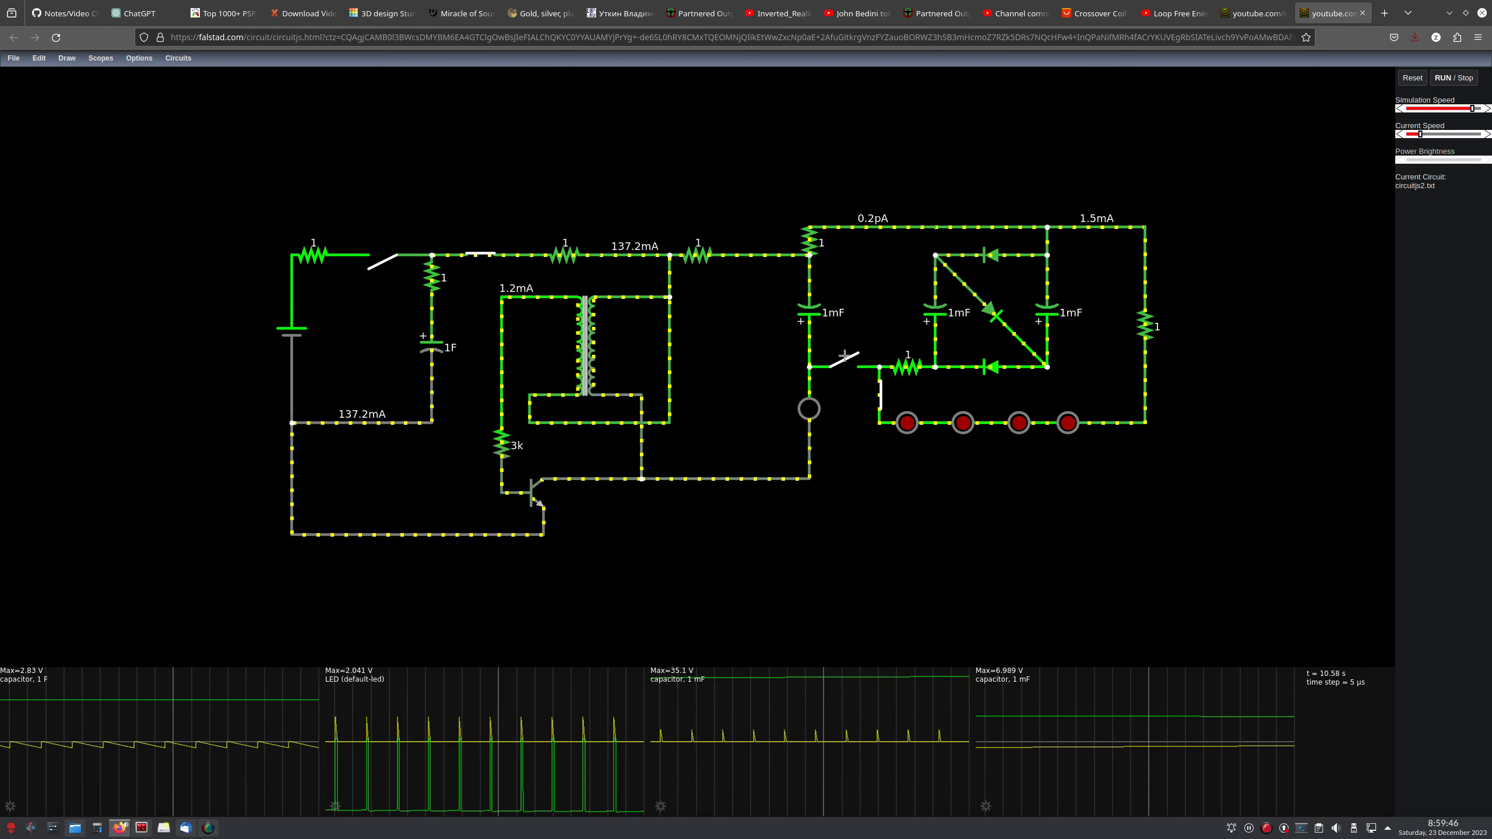
Toggle the dump switch so the fractal network drains through the four LEDs.
left_click(844, 363)
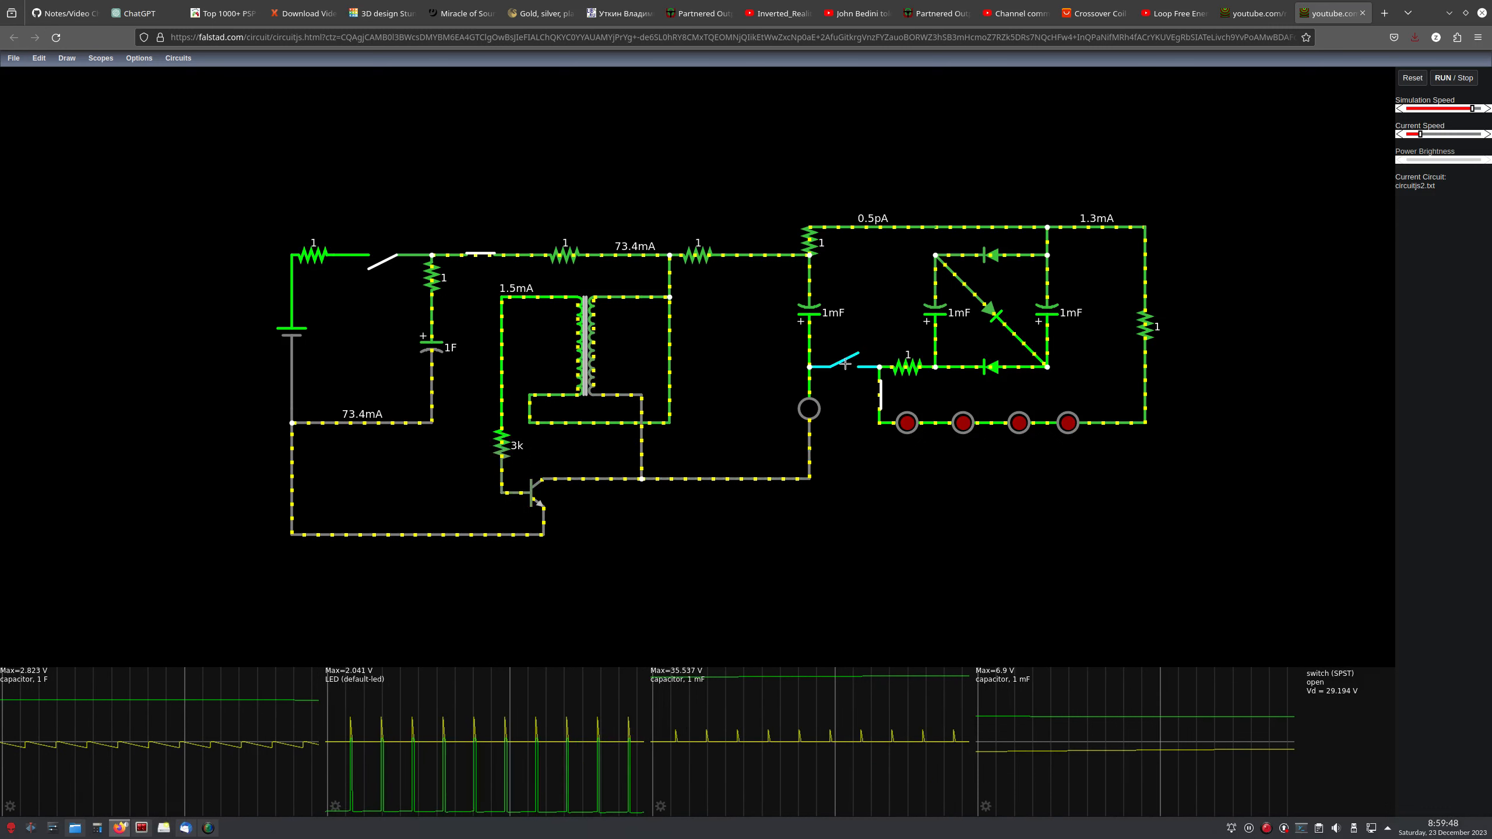